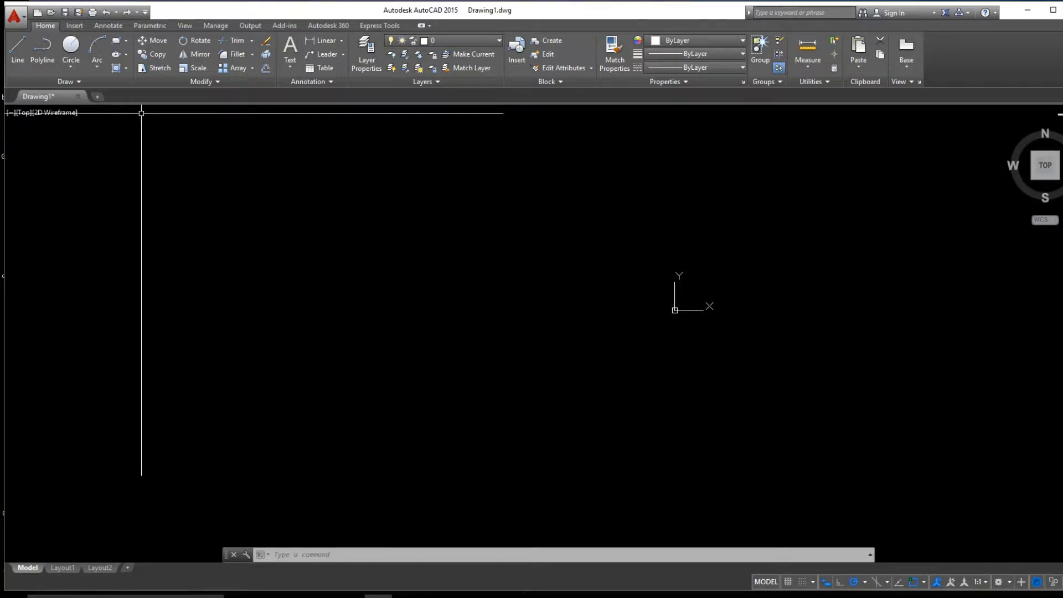
Show the Insert ribbon with the reference and image attach tools
left_click(74, 25)
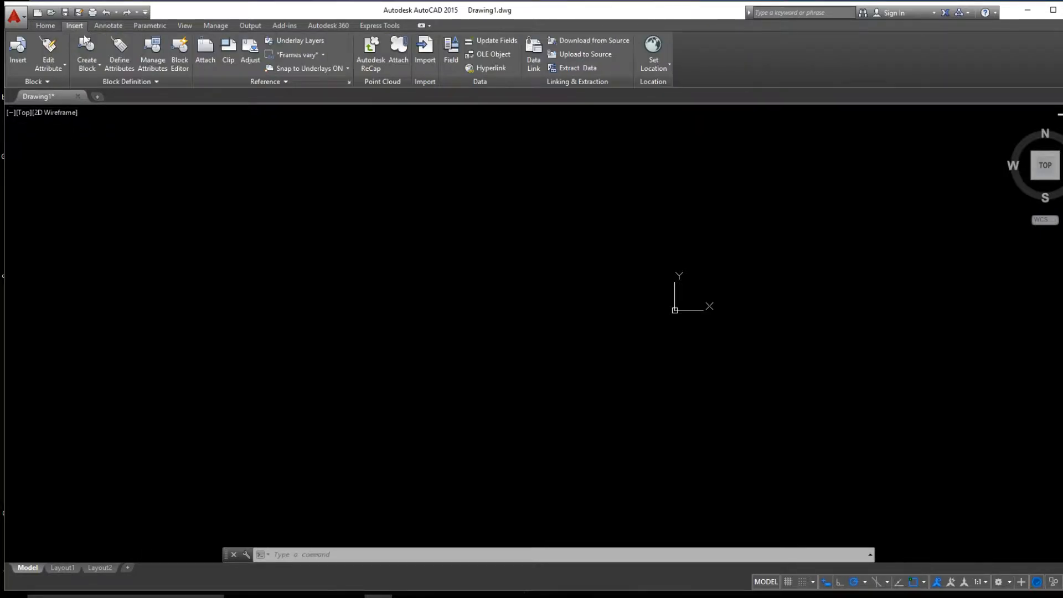
mouse_move(205, 51)
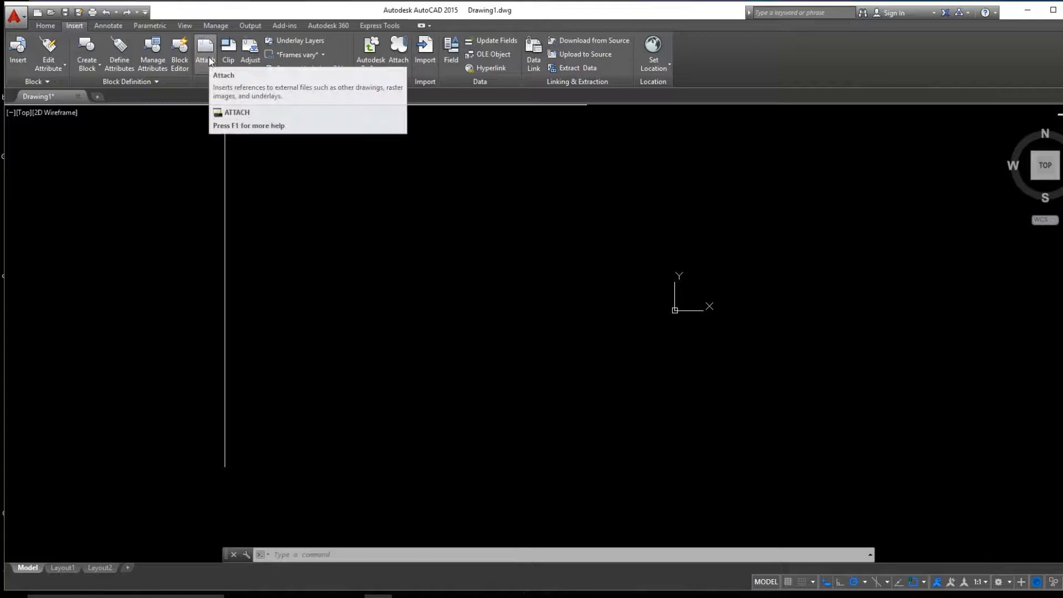
Start Attach and choose the aerial photo JPEG from the PDFS folder
left_click(203, 51)
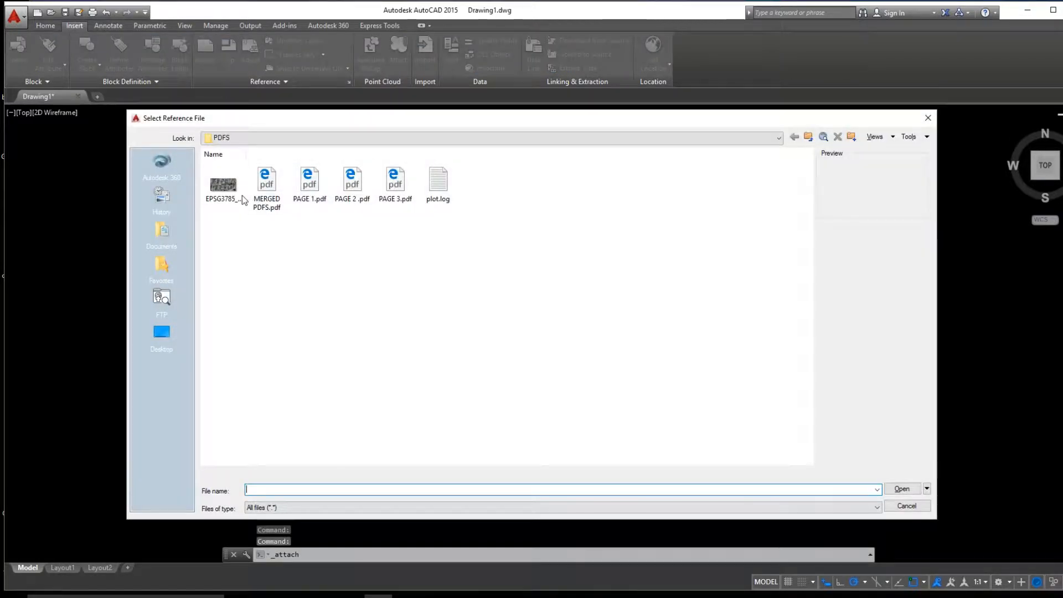
left_click(223, 185)
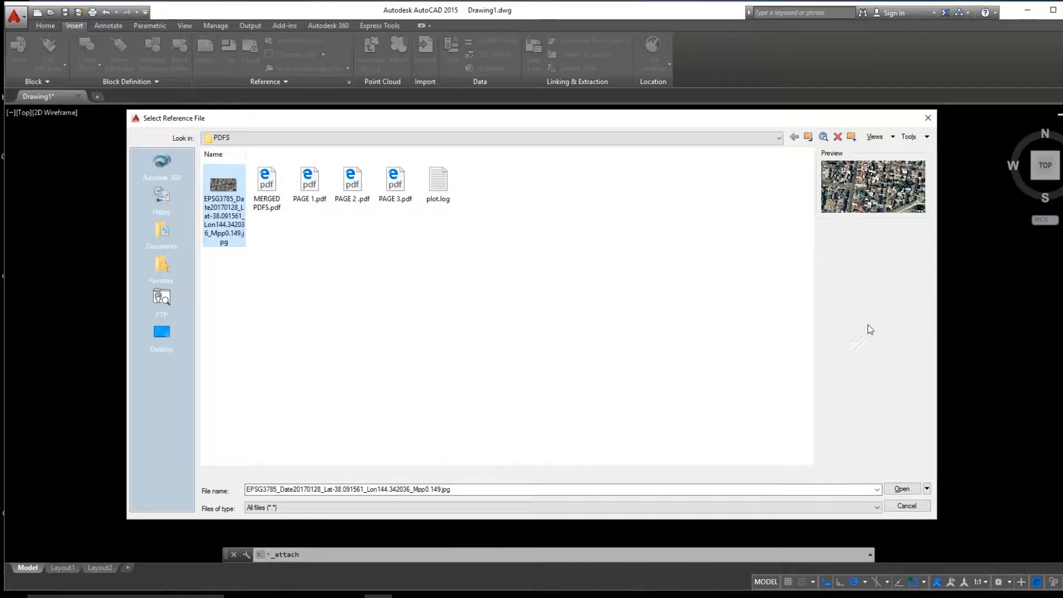
mouse_move(870, 358)
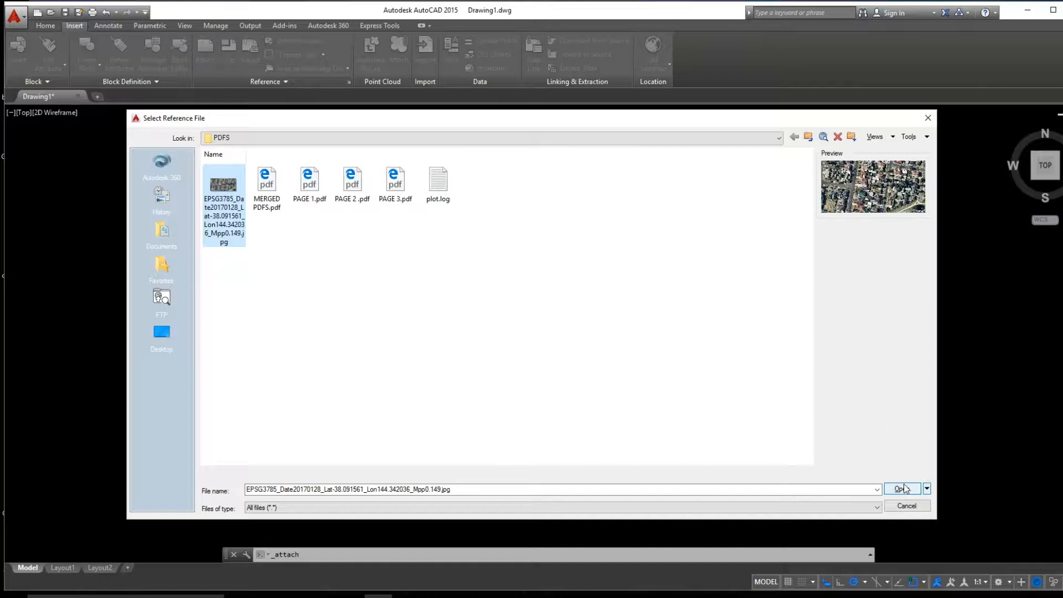
Confirm the JPEG so the Attach Image dialog appears with on-screen insertion and scale
left_click(899, 488)
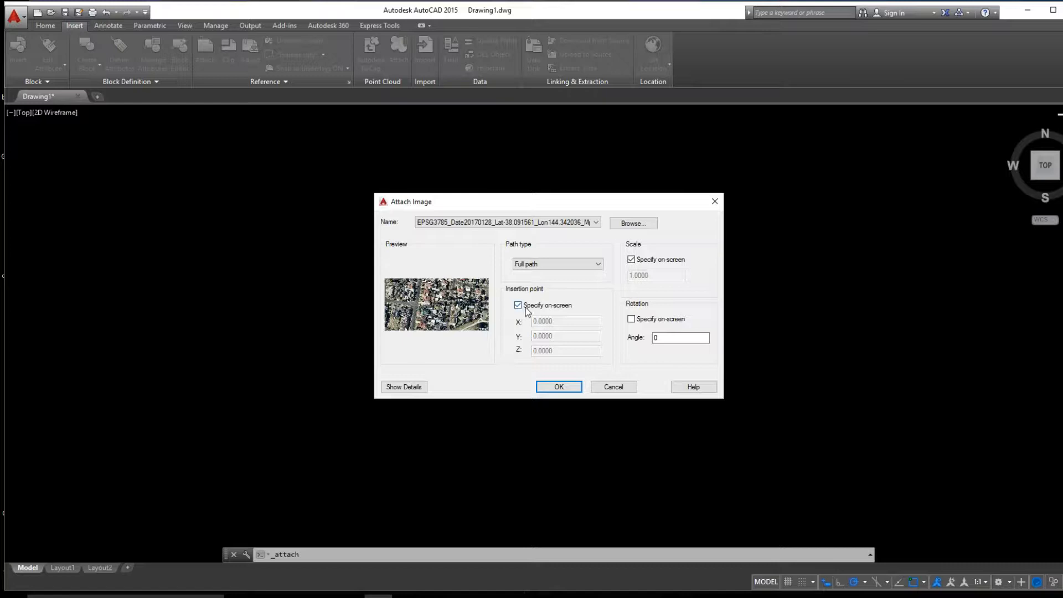
mouse_move(641, 315)
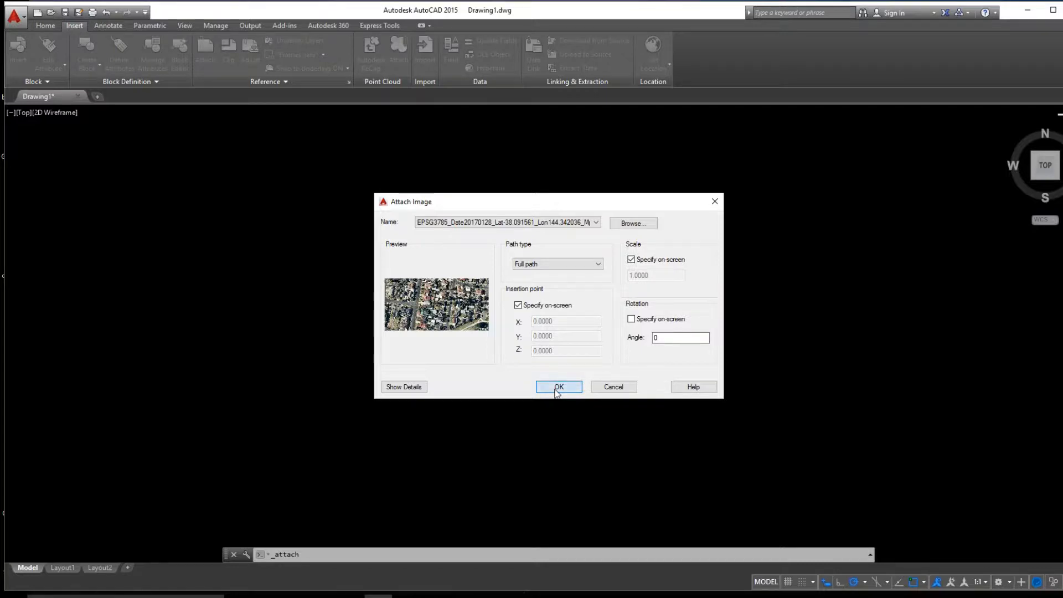
Accept the attach settings and place the aerial photo in the drawing, cancelling the trial line
left_click(558, 386)
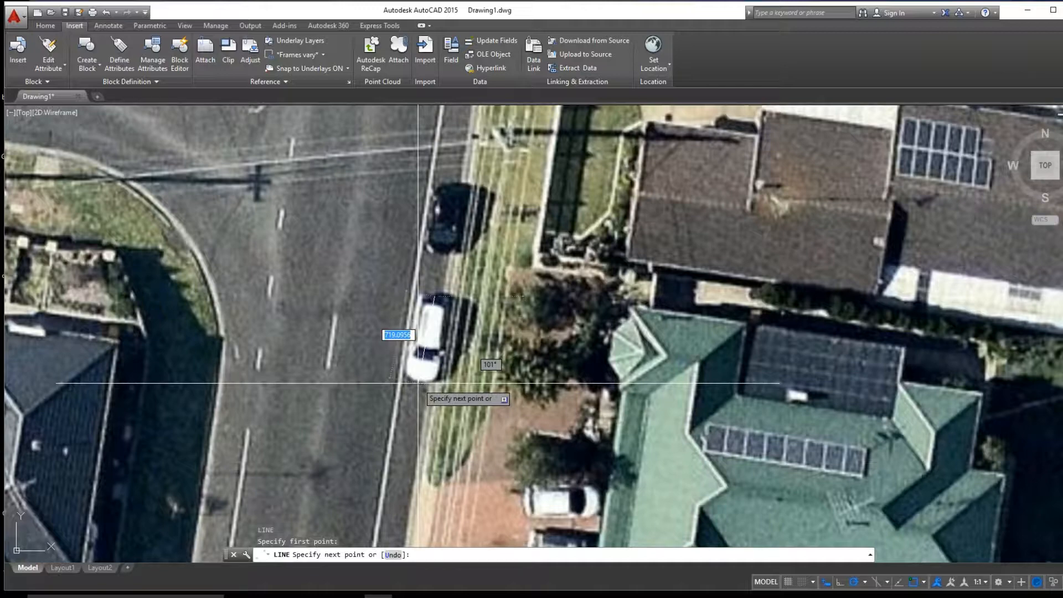
key("Escape")
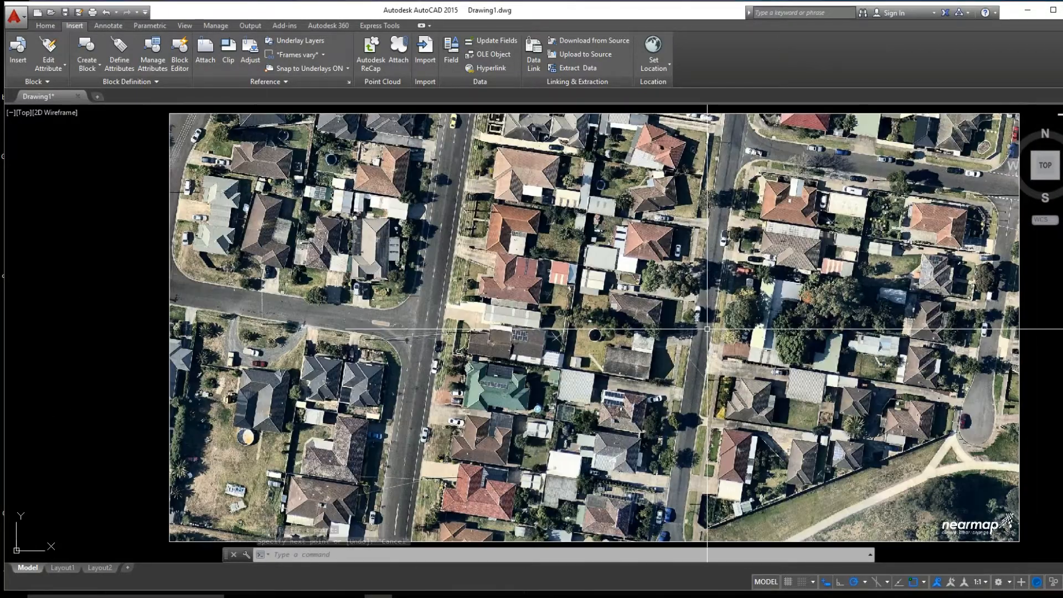
From the Home tools, draw a line (L) along the white parked car from front to back
left_click(45, 26)
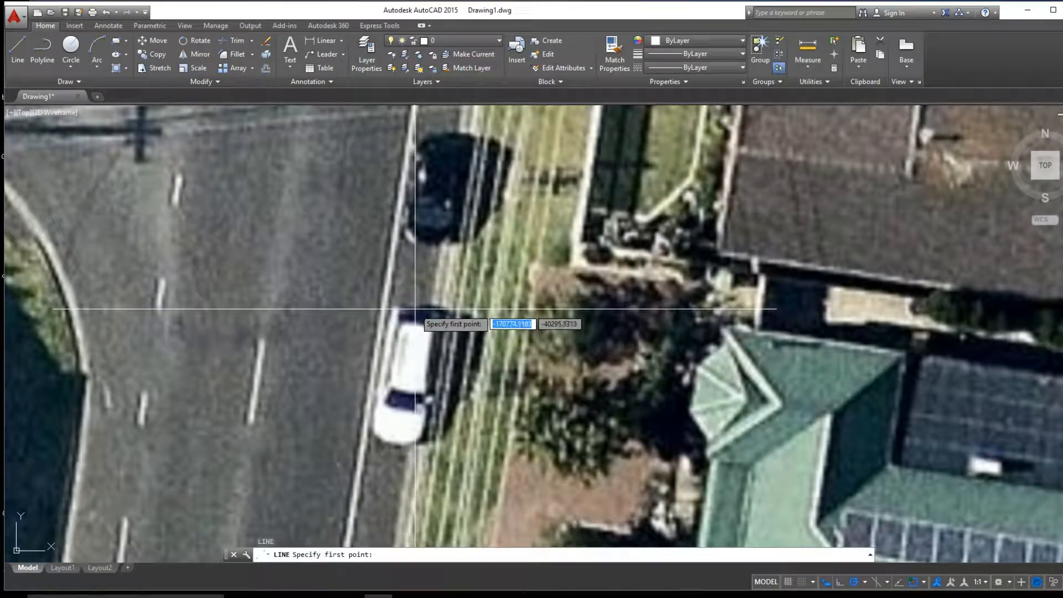
key("Escape")
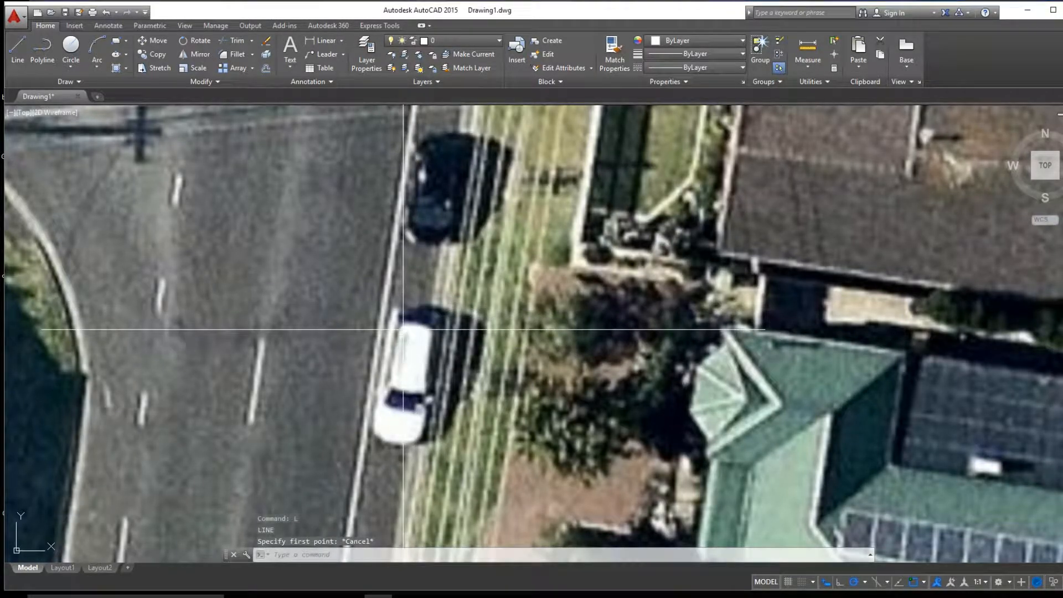
type("L")
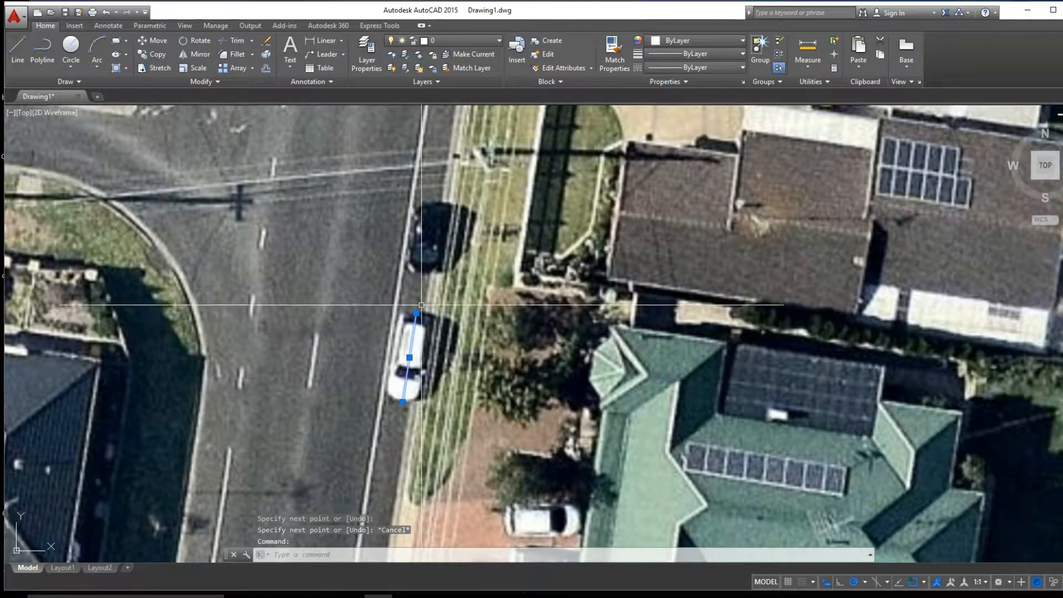
key("Escape")
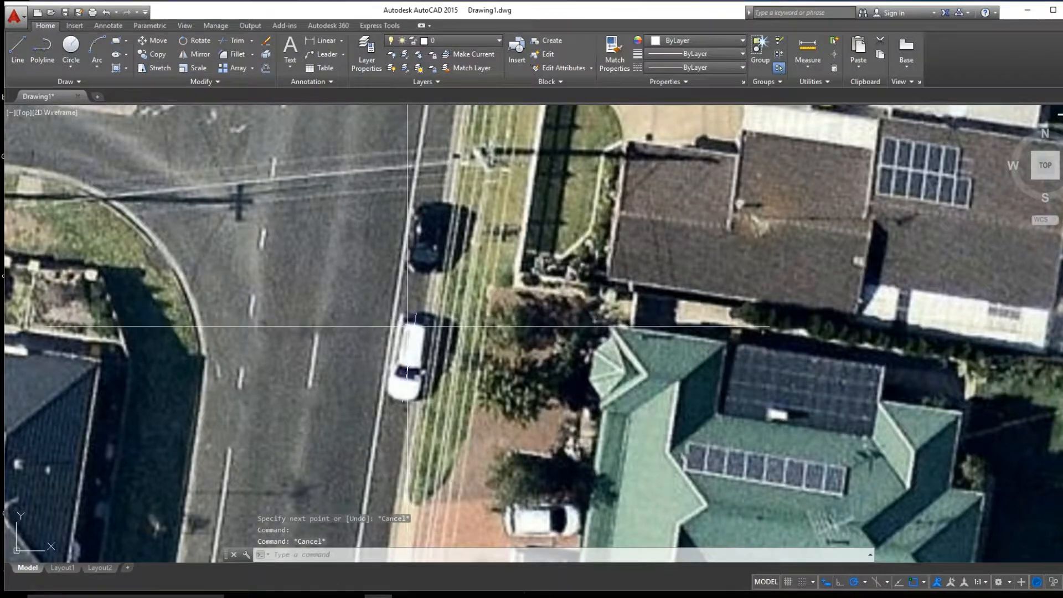
Browse the Google image results to the sedan dimension chart listing a 4779 length
scroll("down", 3)
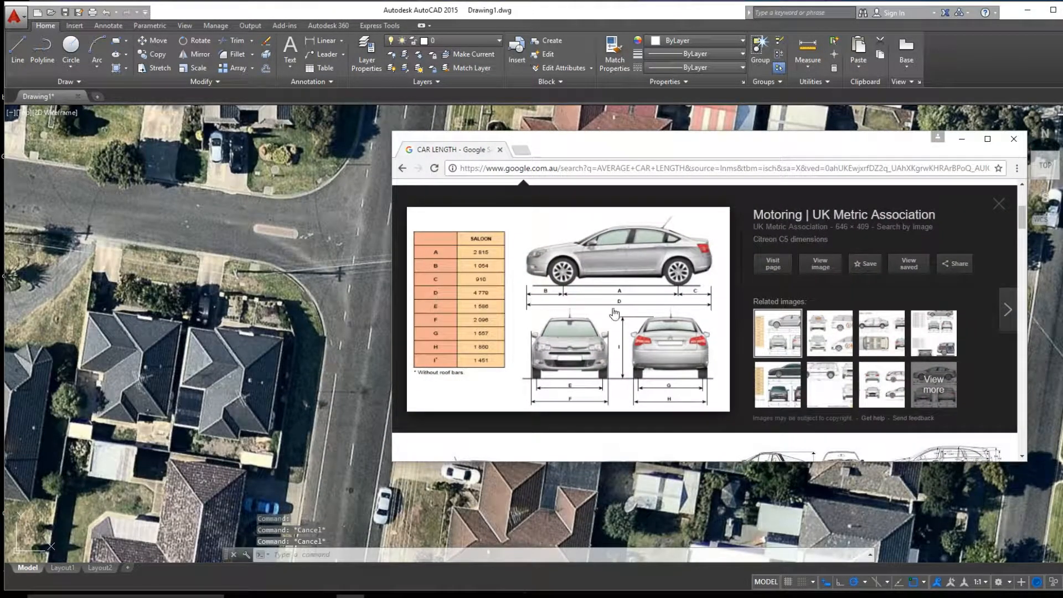
mouse_move(470, 298)
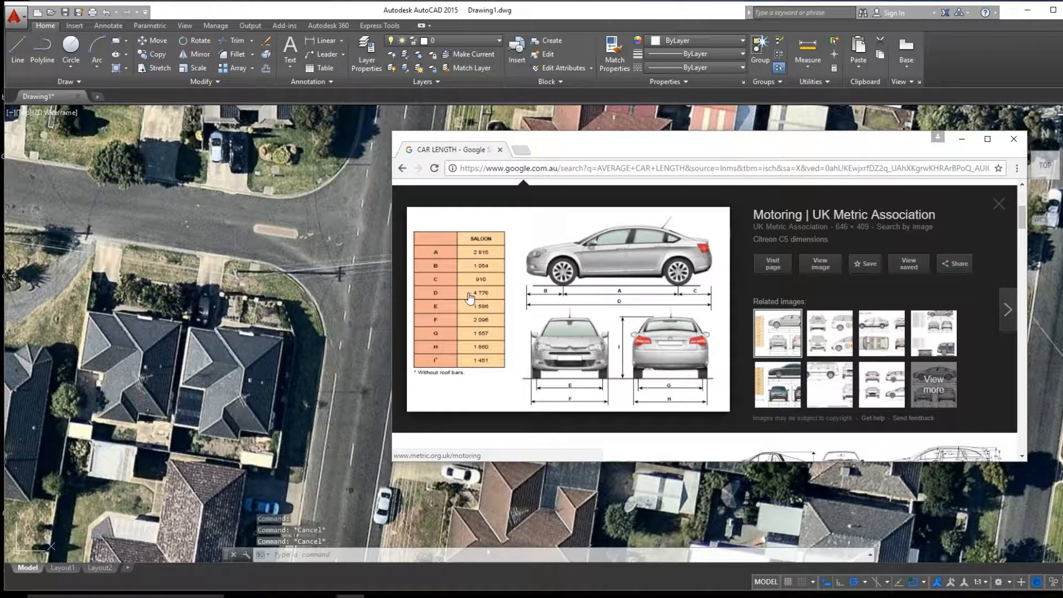
mouse_move(572, 310)
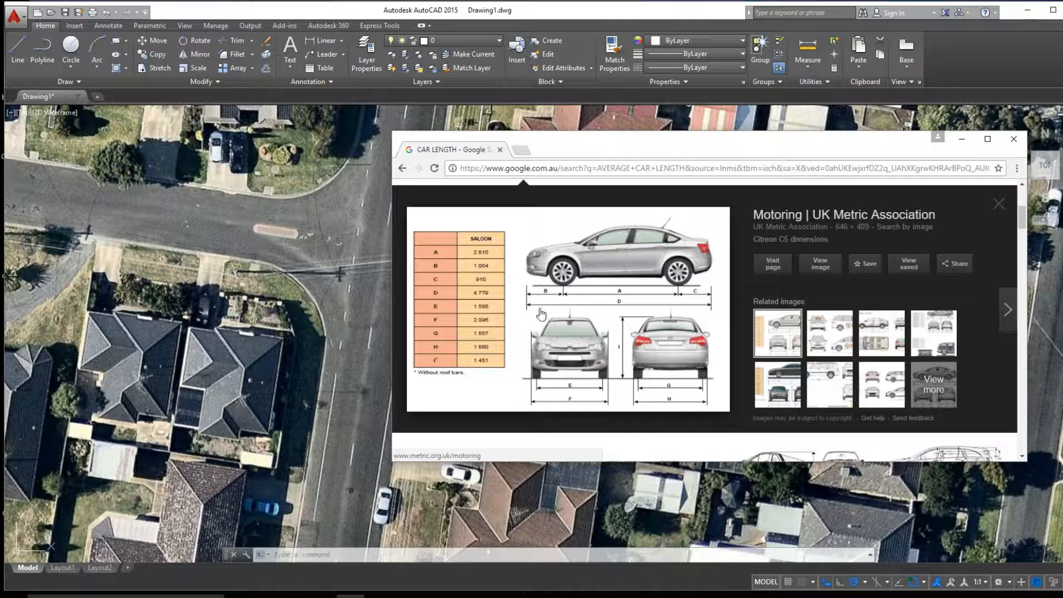
mouse_move(840, 185)
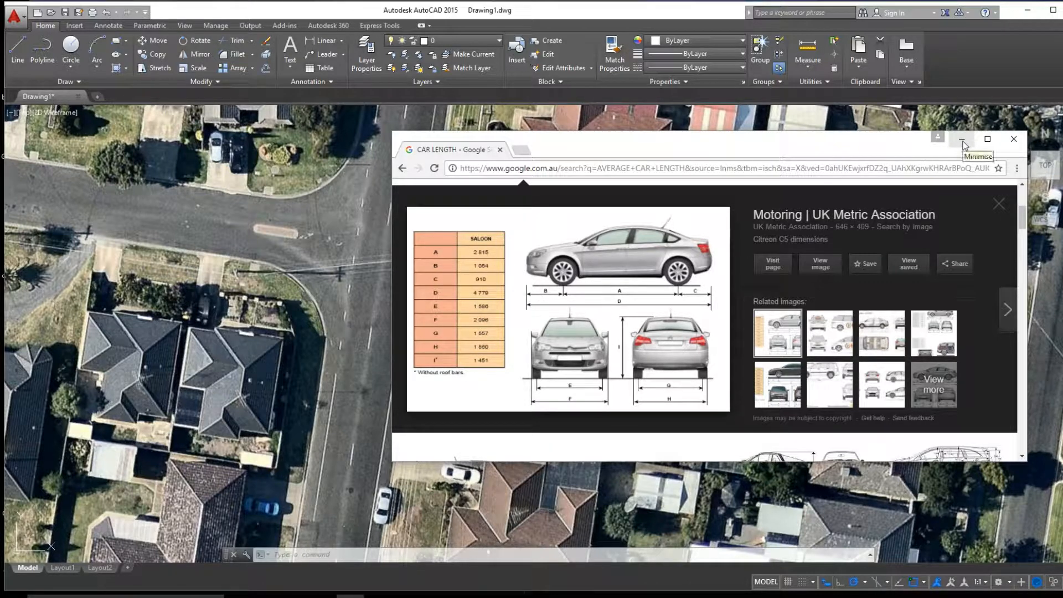
Return to the drawing and start Scale (SC) on the aerial photo
left_click(962, 140)
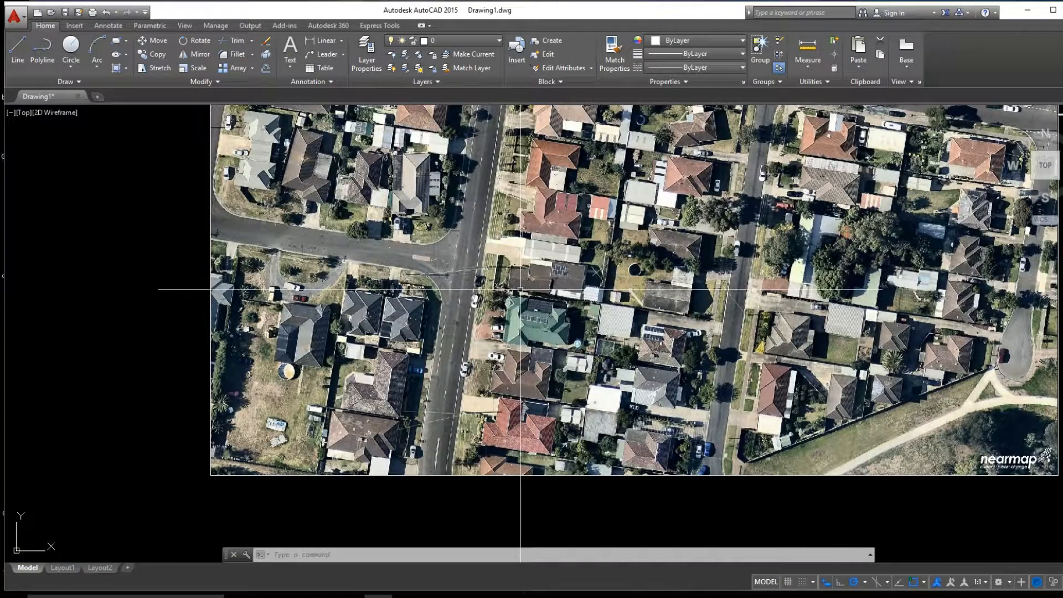
type("SCALE Specify base point:")
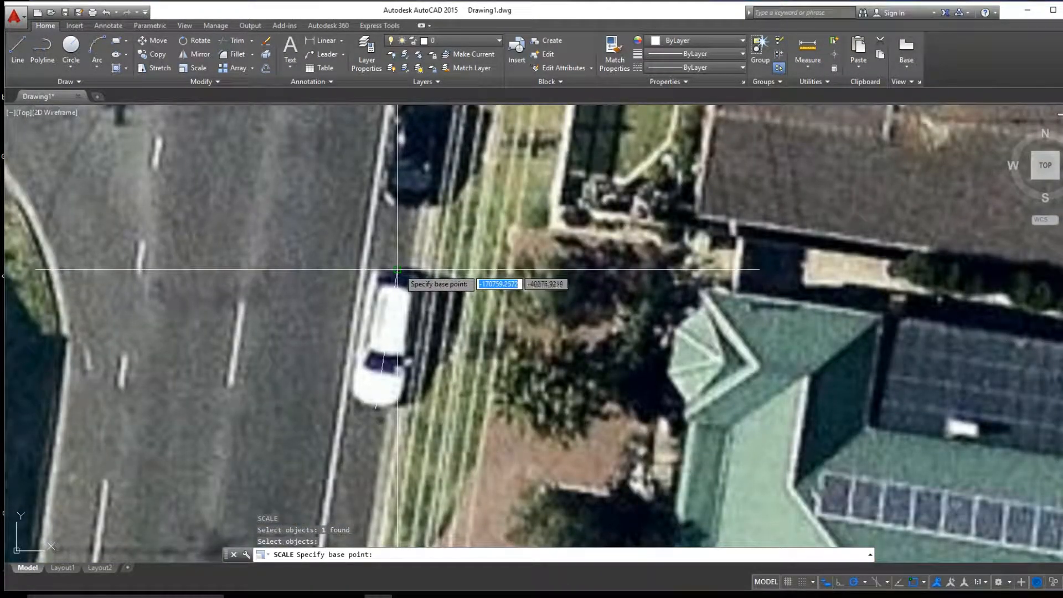
Scale the photo by reference from the car line's ends to a new length of 4700
left_click(398, 270)
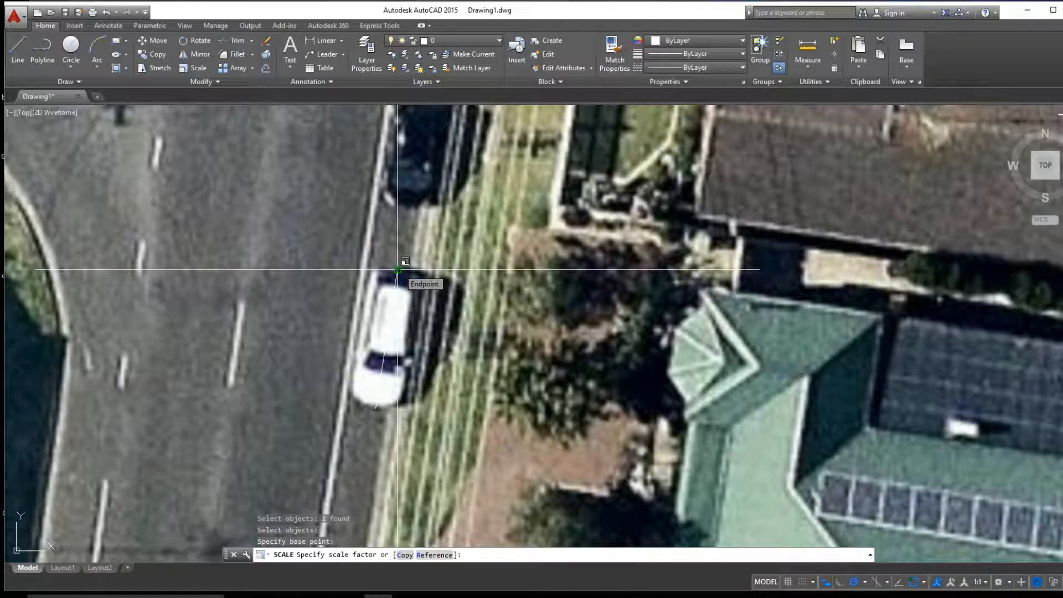
type("R")
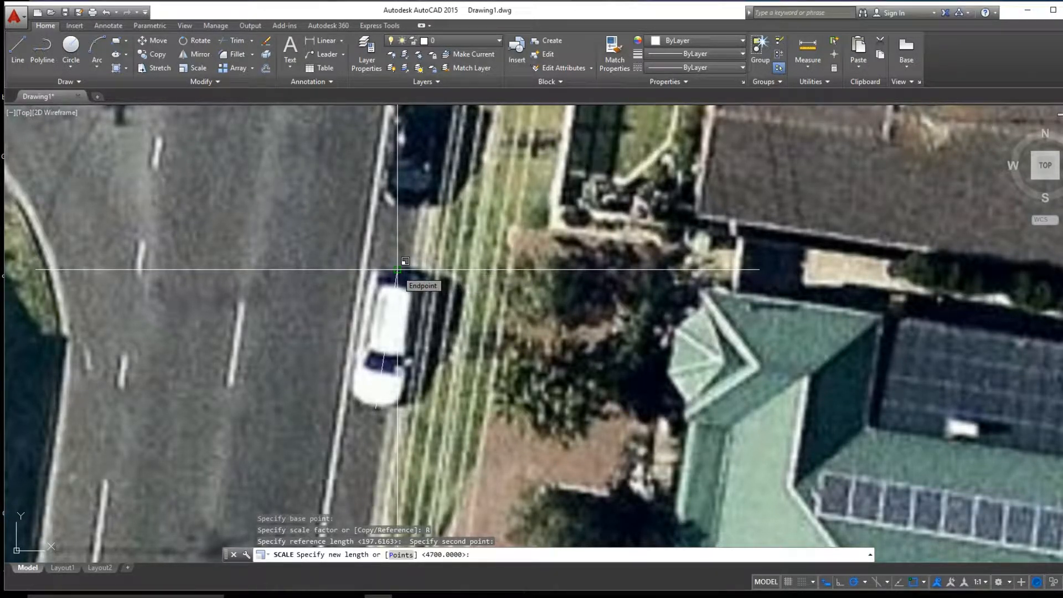
type("470")
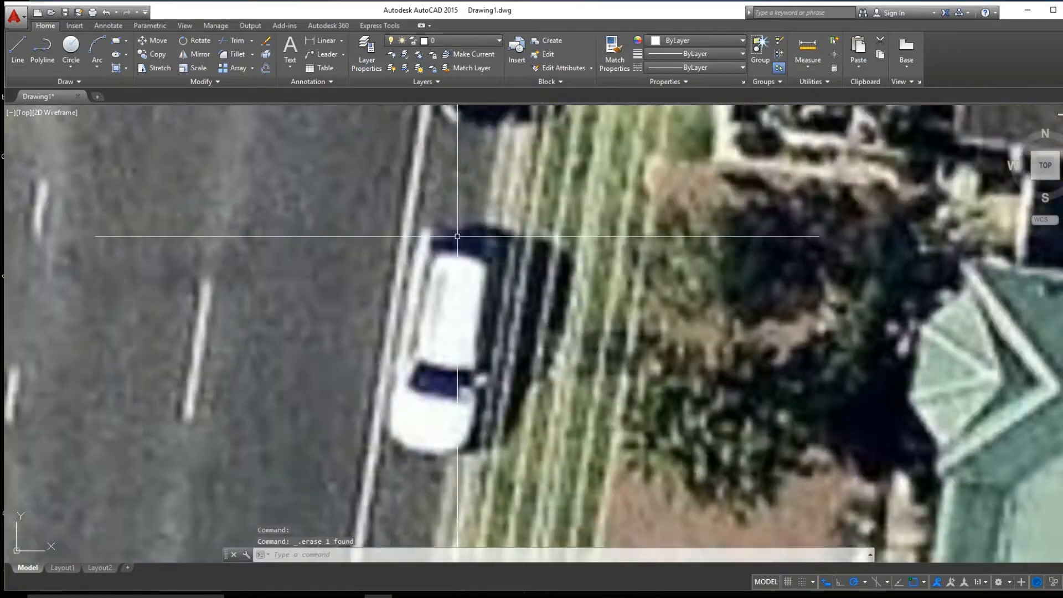
Begin a check line (L) from the car's front end to verify the scaled length
type("LINE Specify first point:")
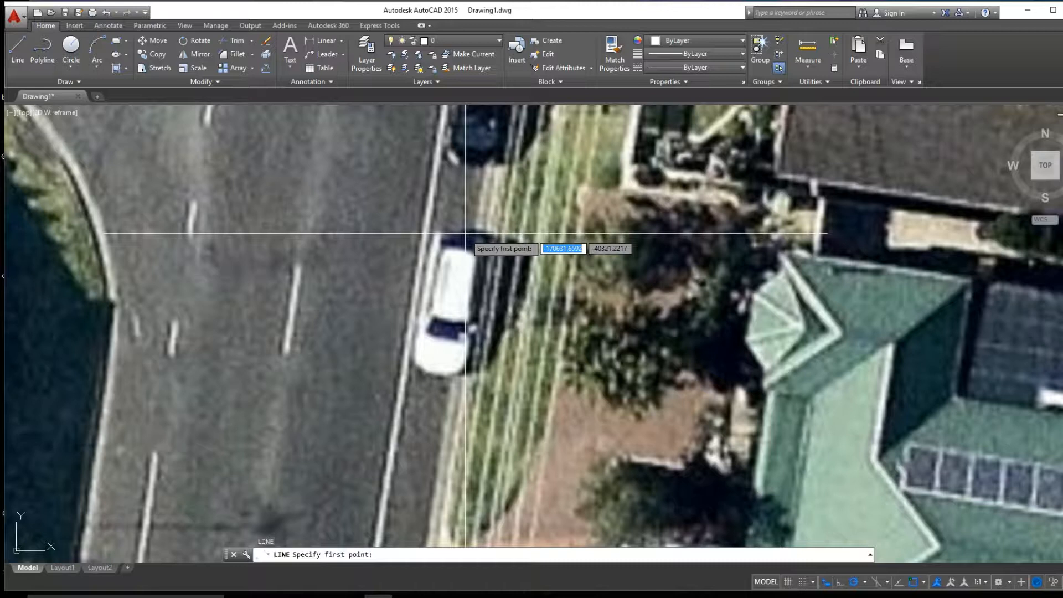
left_click(466, 230)
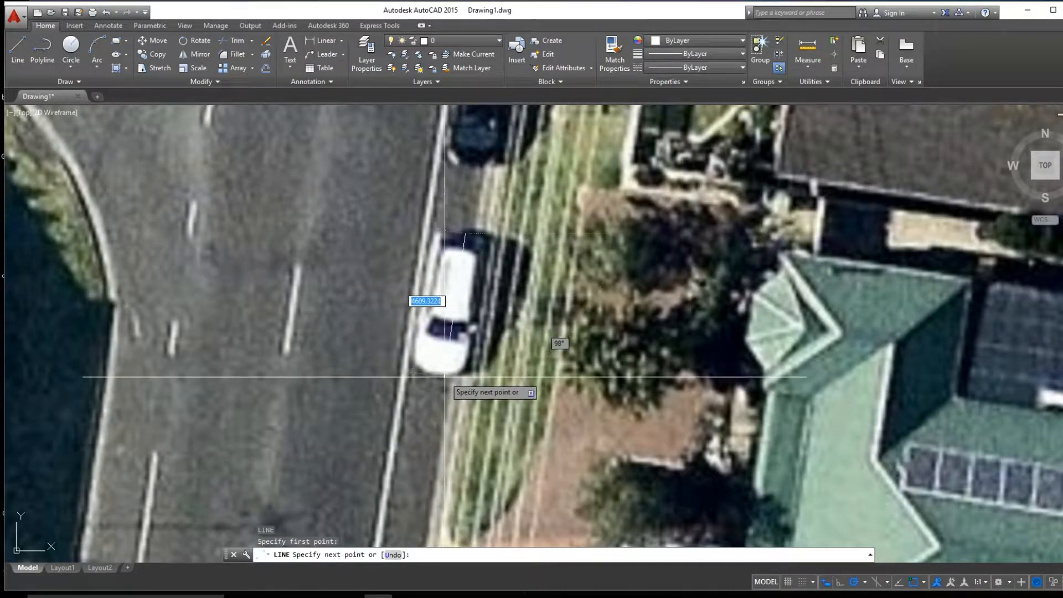